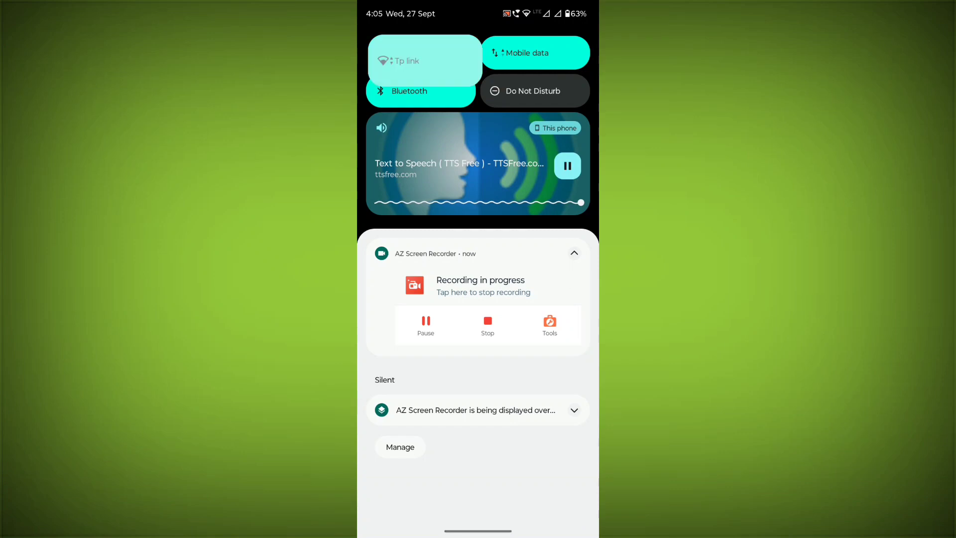
Toggle the Tp link Wi-Fi tile in Quick Settings to refresh the connection.
{"action": "left_click", "coordinate": [404, 61]}
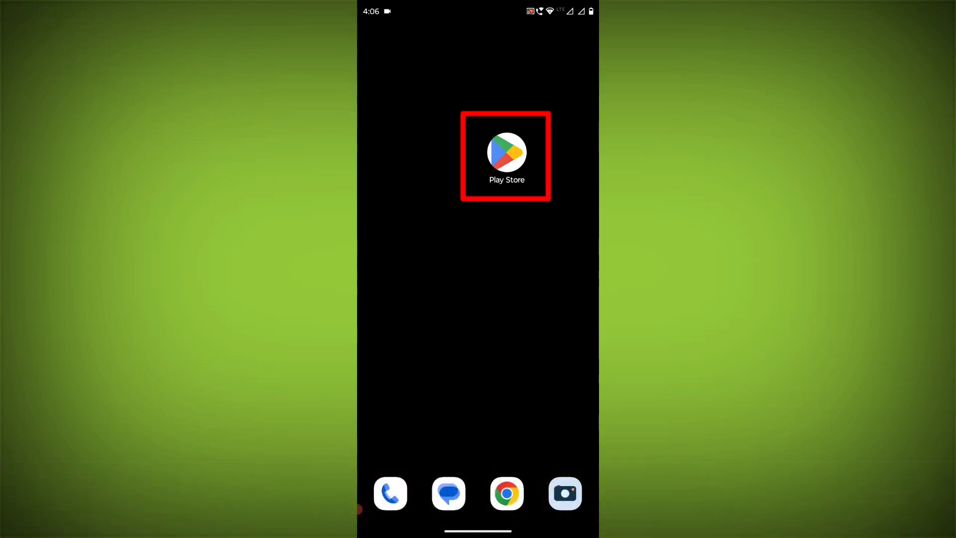
Search the Play Store for 'whatsapp' and check WhatsApp Messenger for an available update.
{"action": "left_click", "coordinate": [506, 153]}
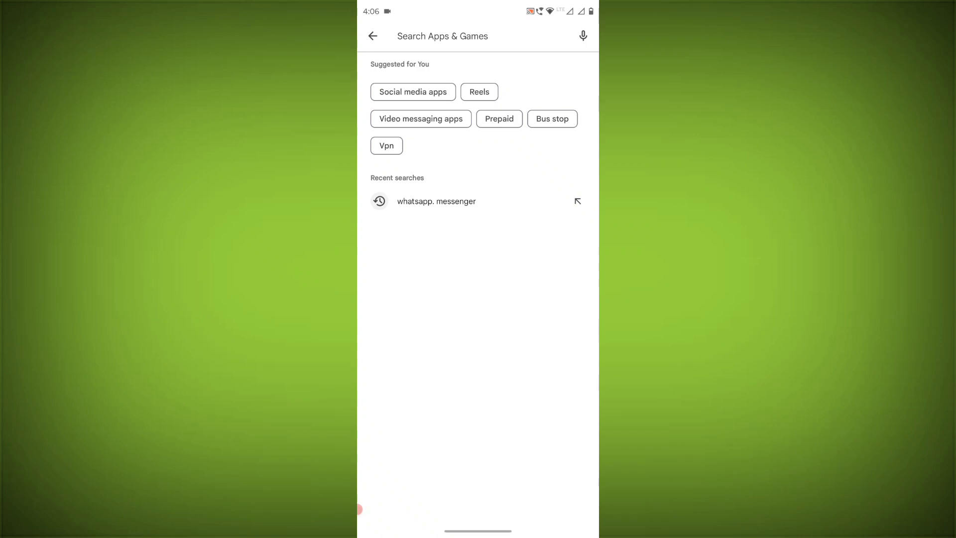
{"action": "type", "text": "whatsapl"}
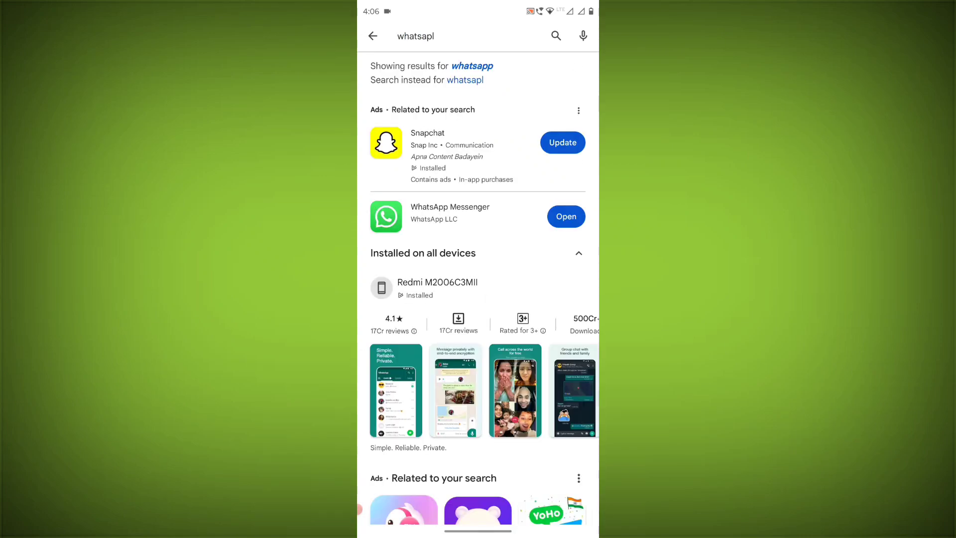
{"action": "left_click", "coordinate": [449, 207]}
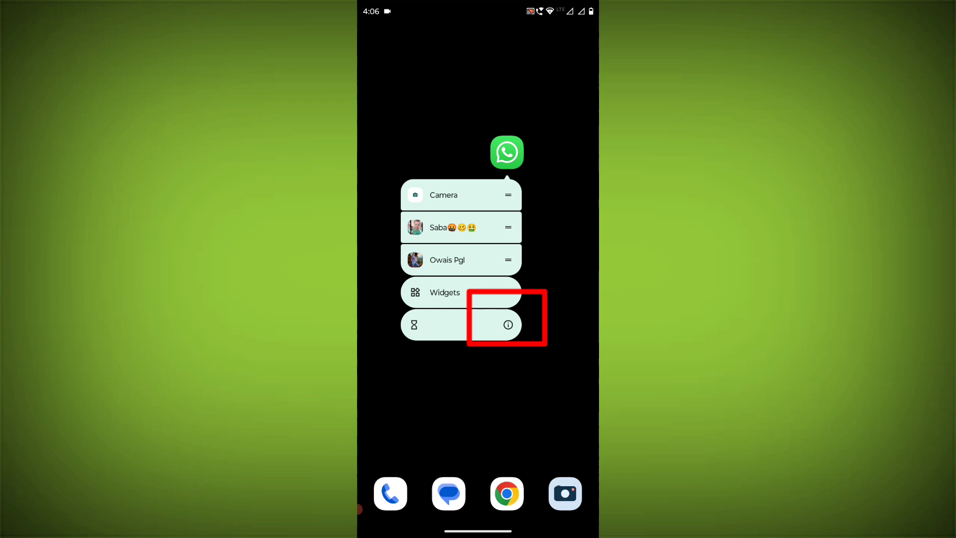
Open WhatsApp's app info storage page and clear its cache to 0 B.
{"action": "left_click", "coordinate": [508, 324]}
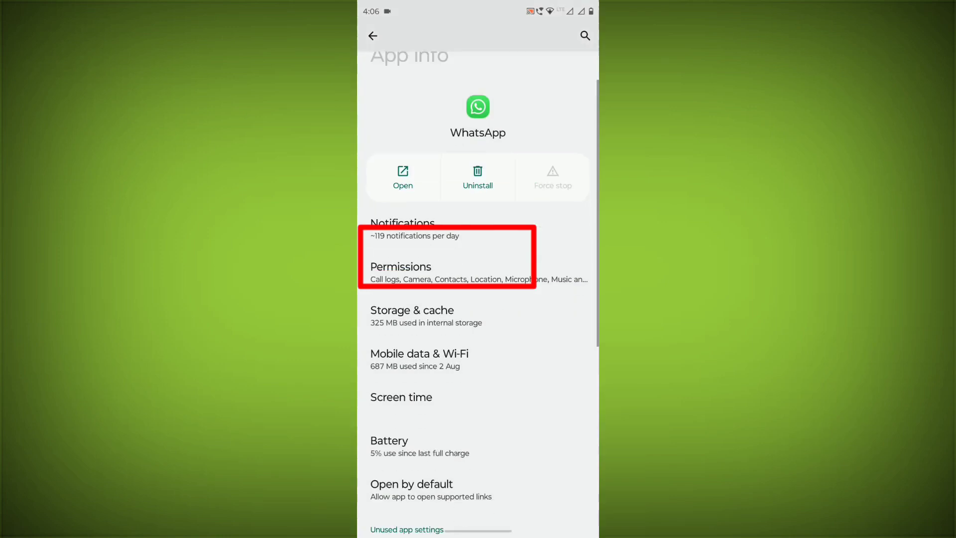
{"action": "left_click", "coordinate": [412, 315]}
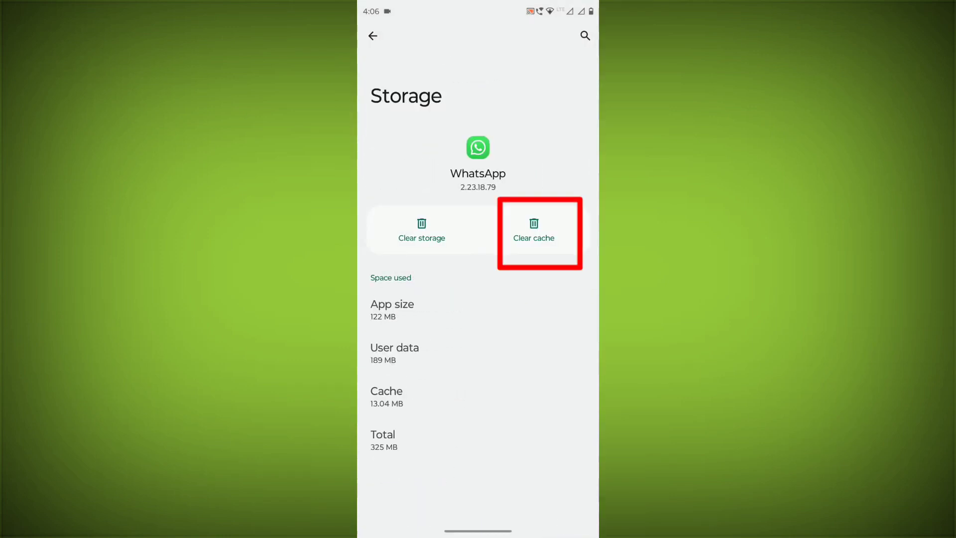
{"action": "left_click", "coordinate": [533, 230]}
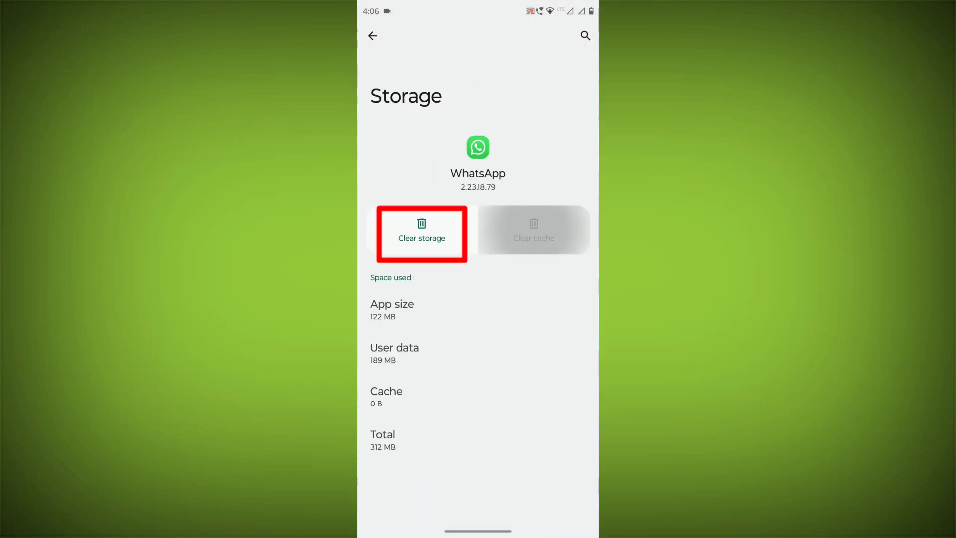
Clear WhatsApp's storage, confirming deletion of all app data.
{"action": "left_click", "coordinate": [420, 237]}
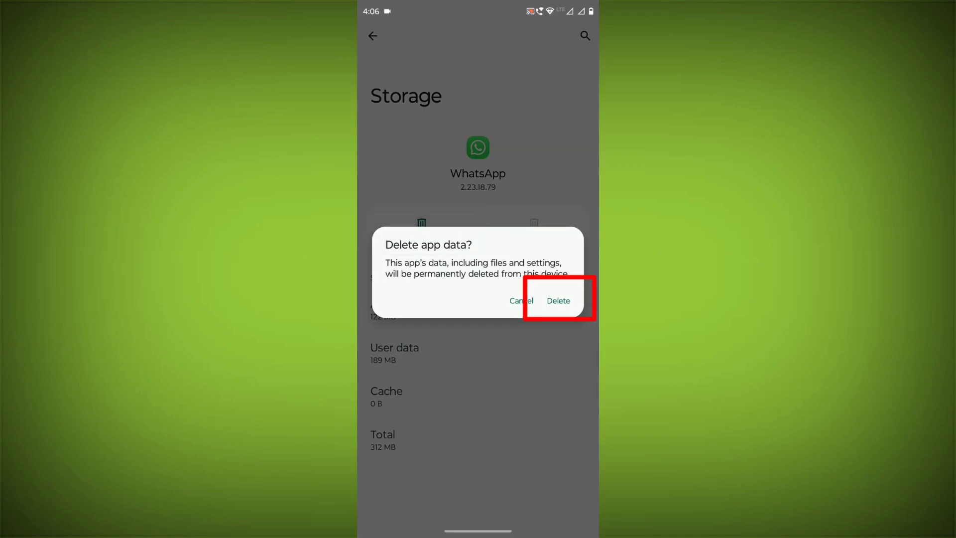
{"action": "left_click", "coordinate": [557, 300]}
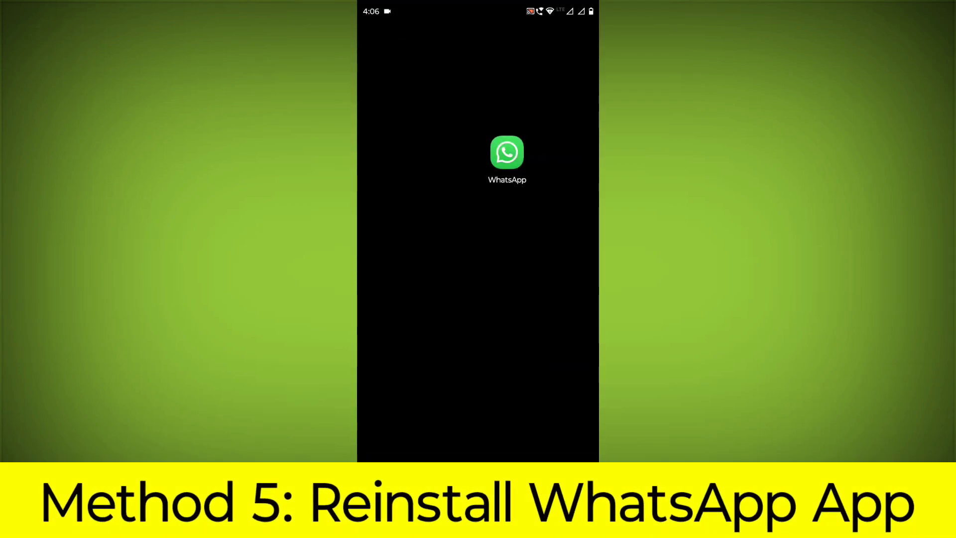